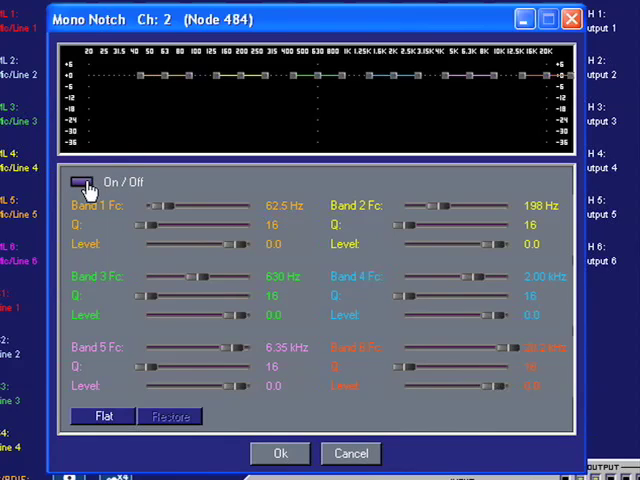
- Switch the Mono Notch filter module on via its On/Off button
left_click(80, 183)
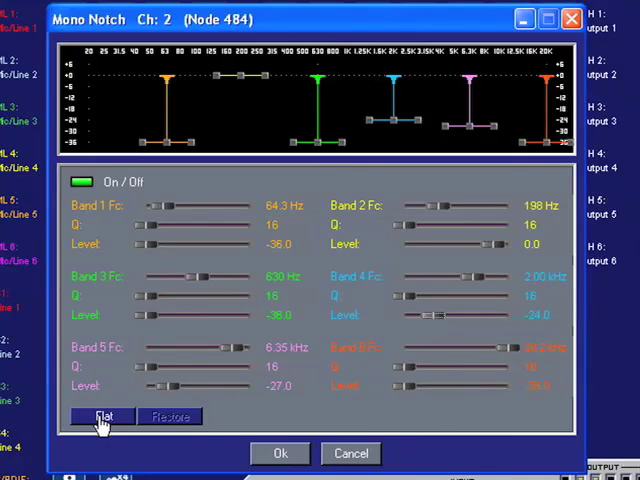
left_click(102, 416)
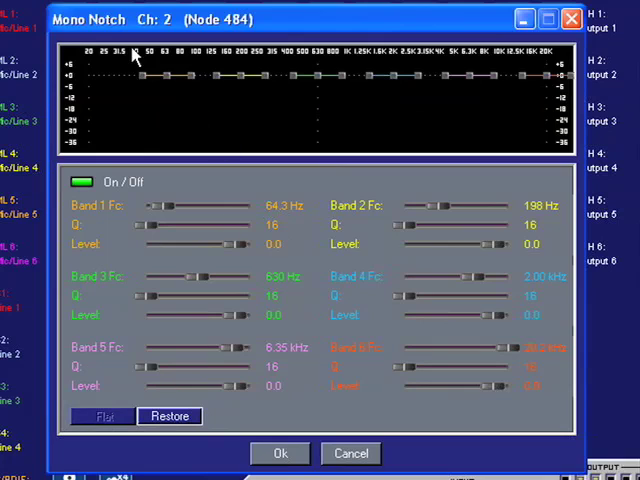
mouse_move(398, 114)
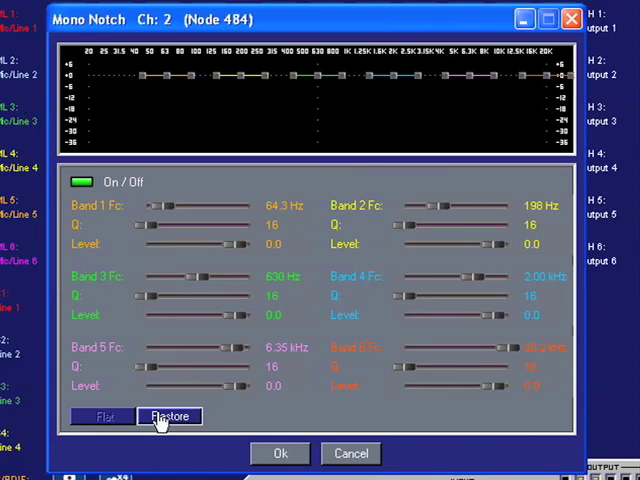
left_click(170, 415)
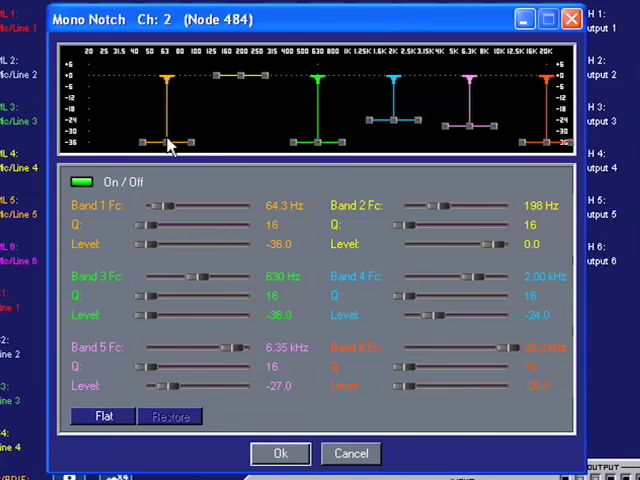
- Drag the band 1 node in the response graph up to a +6.0 dB boost near 66 Hz
left_click_drag(165, 140, 170, 65)
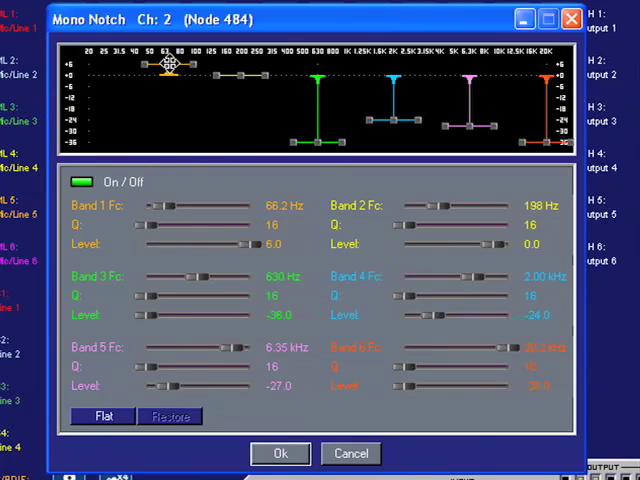